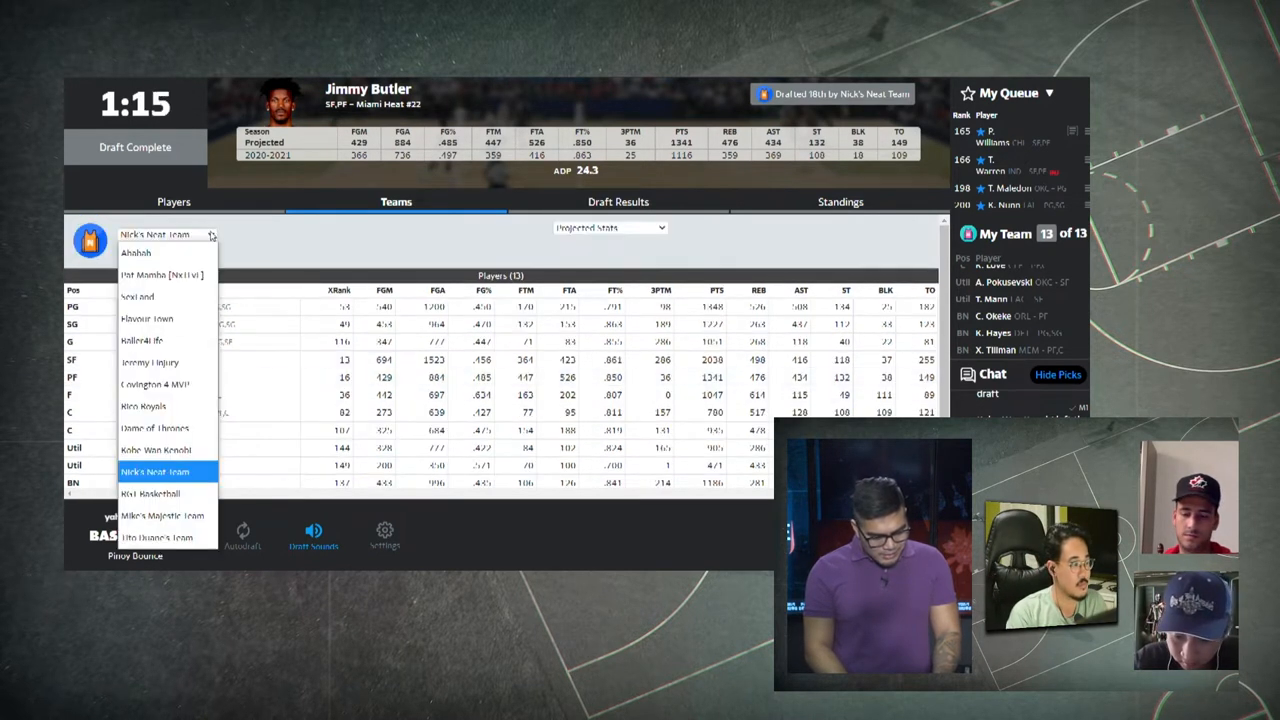
Step: Pick RGT Basketball from the team dropdown to show its drafted roster and projected stats
click(150, 493)
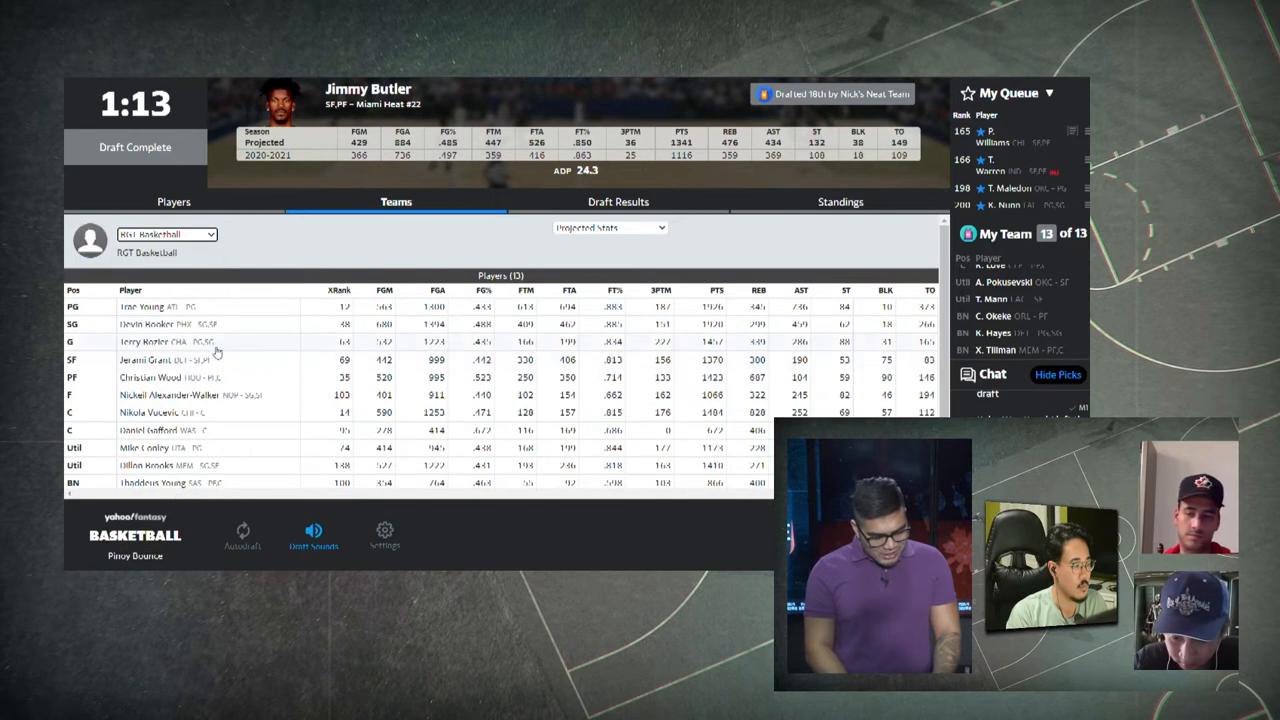
mouse_move(218, 327)
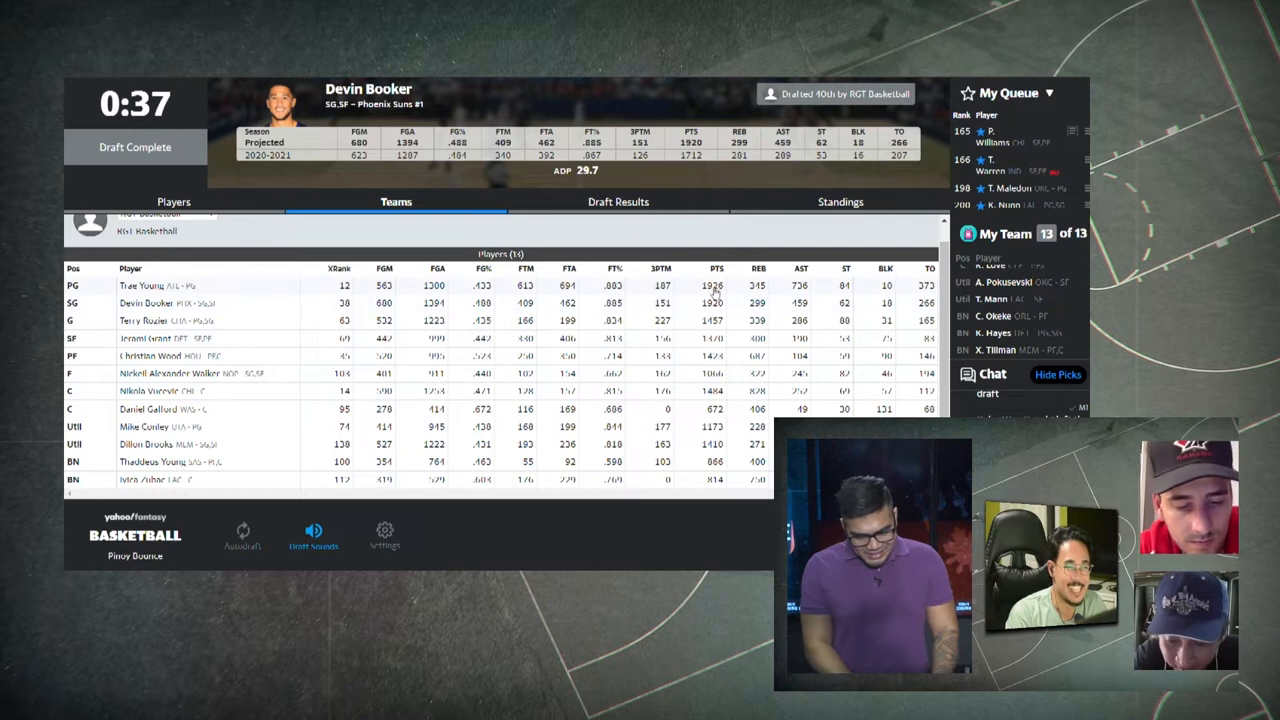
mouse_move(290, 356)
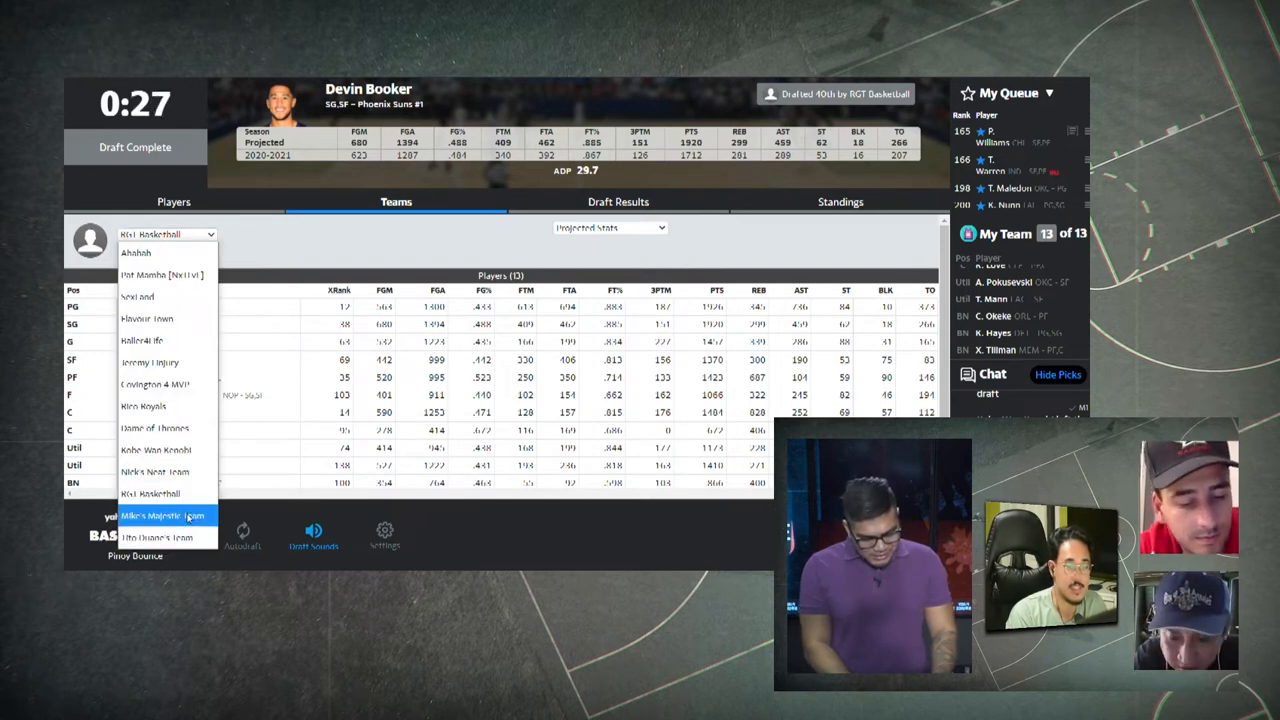
Step: Pick Mike's Majestic Team from the team dropdown to show its drafted roster
click(163, 516)
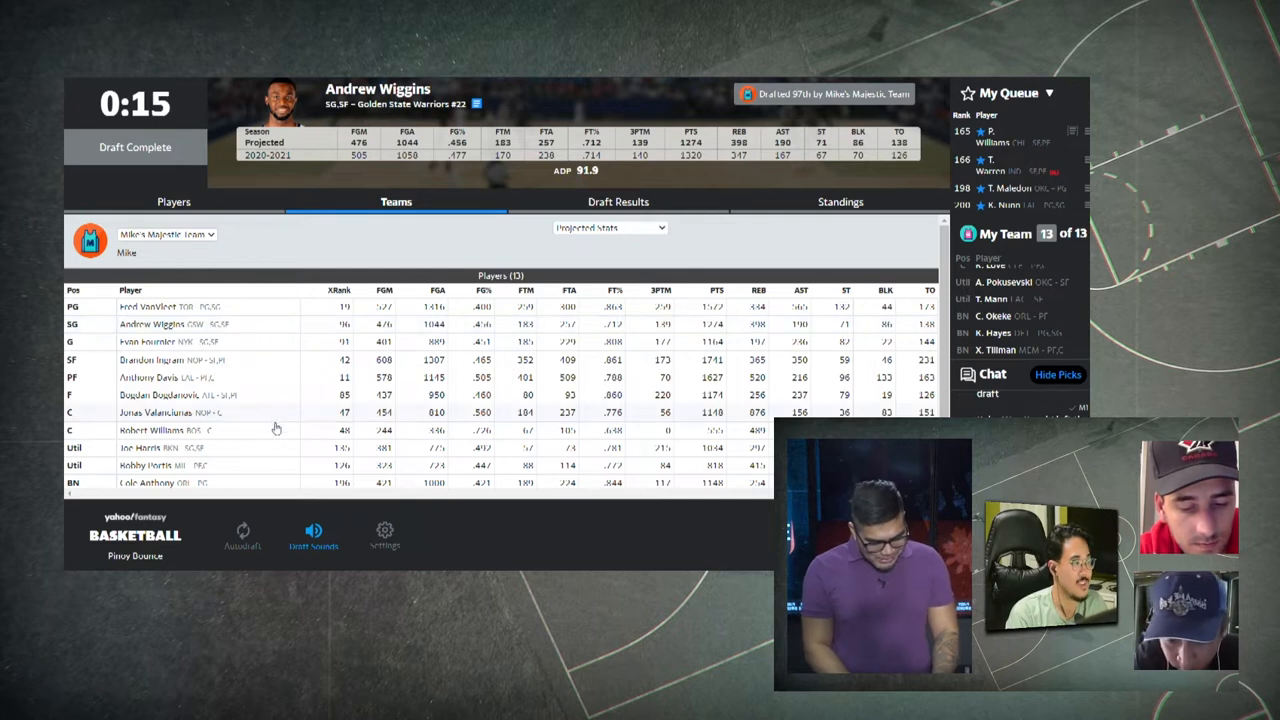
mouse_move(237, 353)
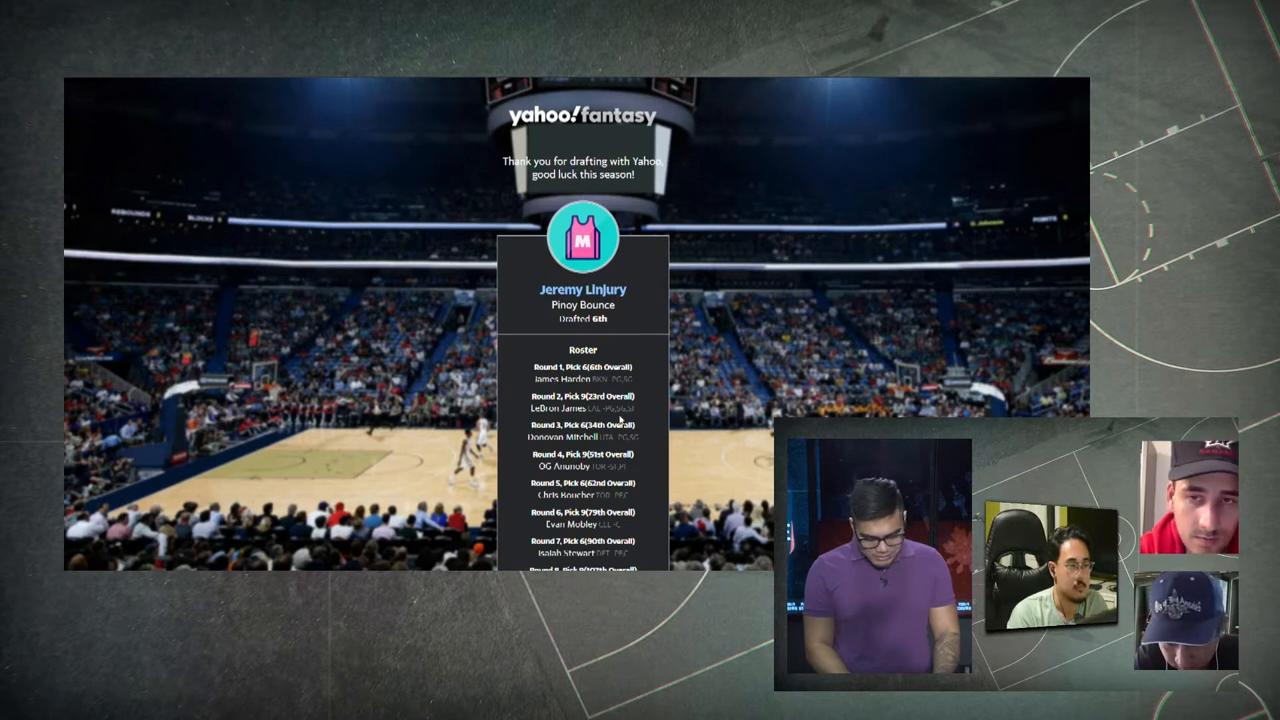
scroll(down, 3)
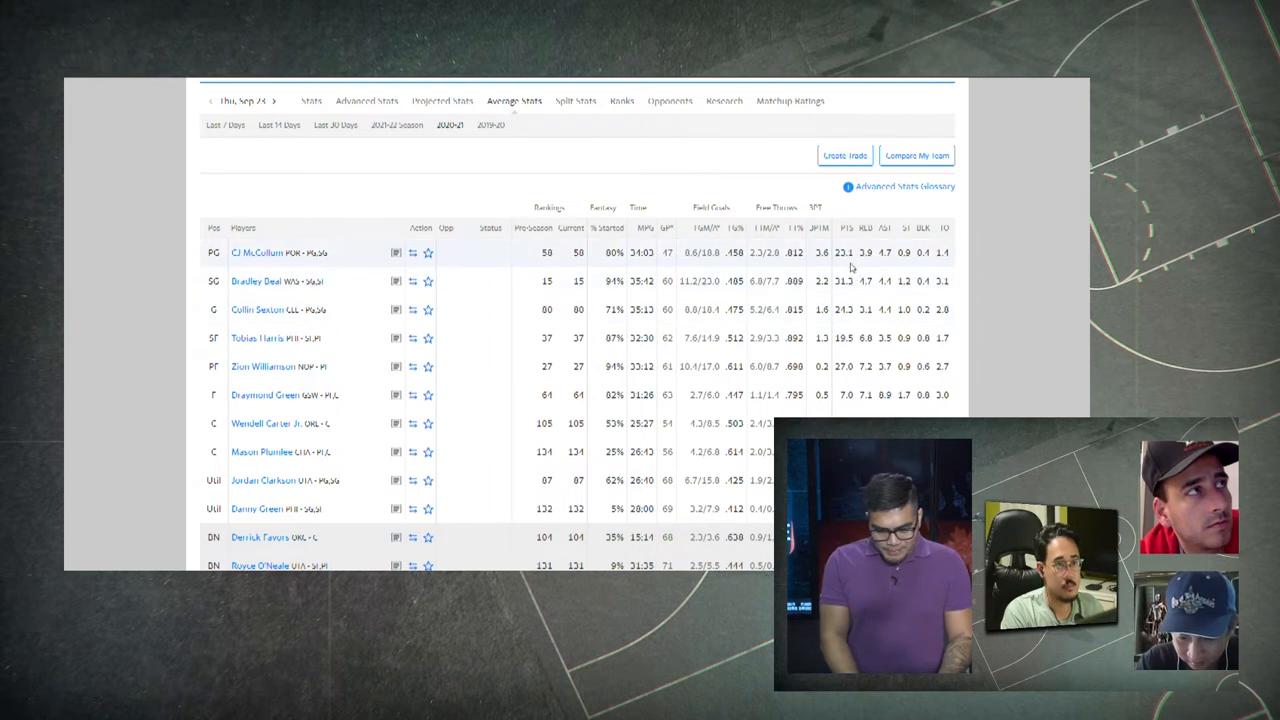
click(278, 281)
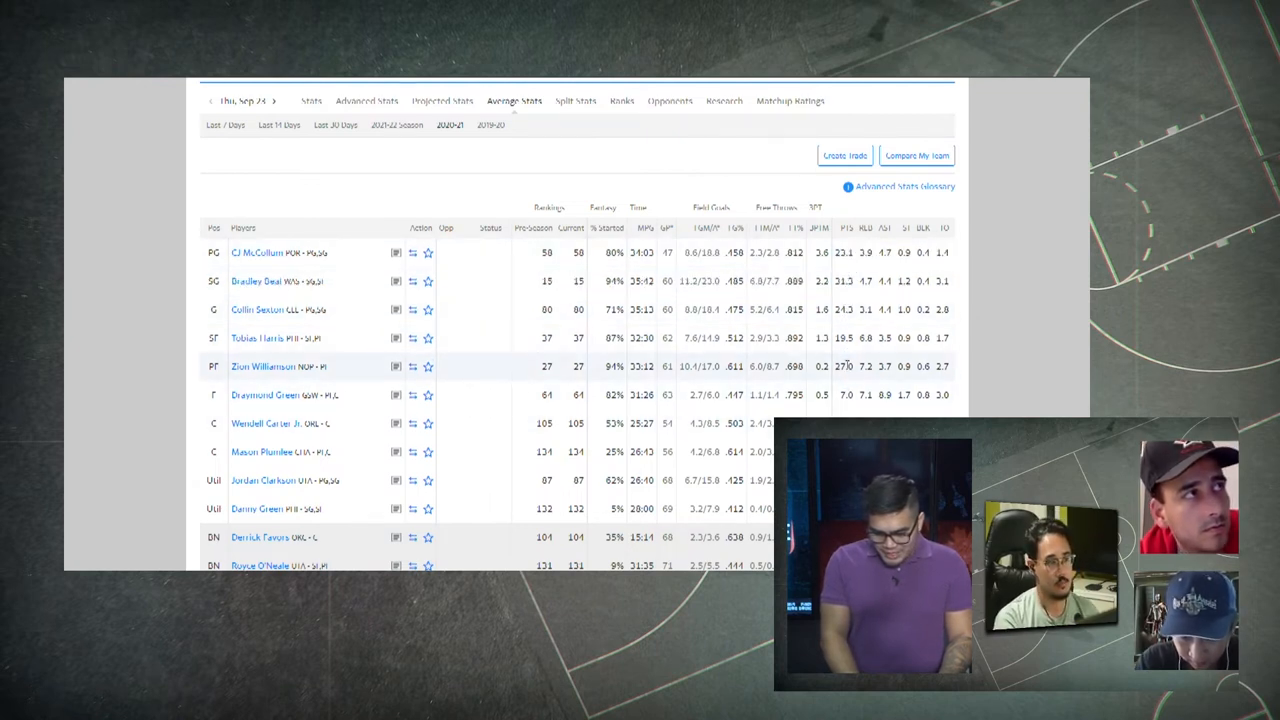
scroll(down, 3)
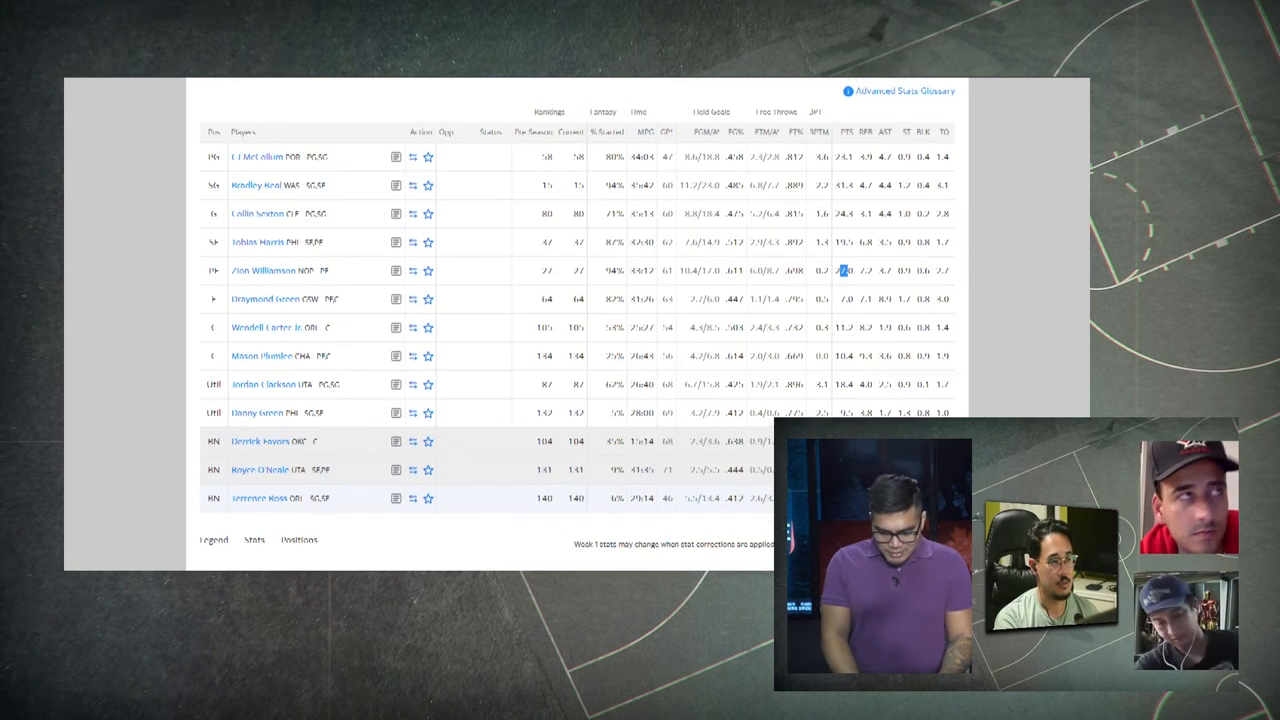
scroll(down, 3)
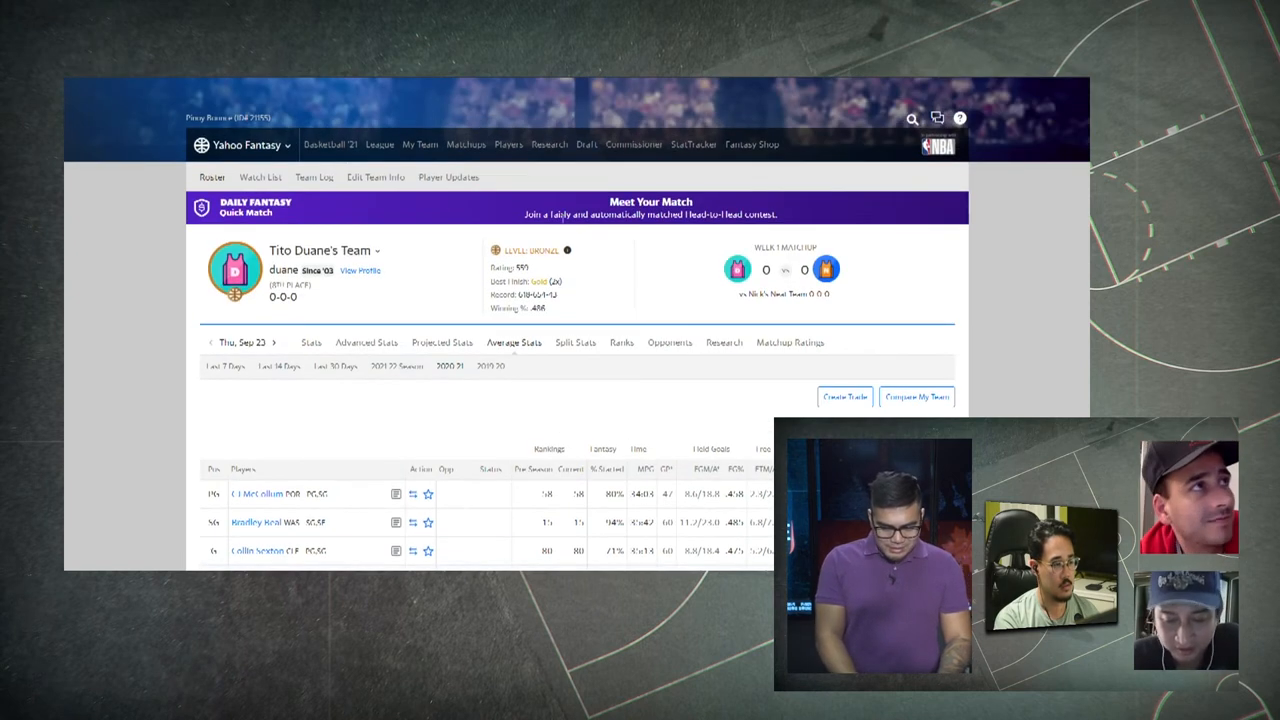
click(420, 144)
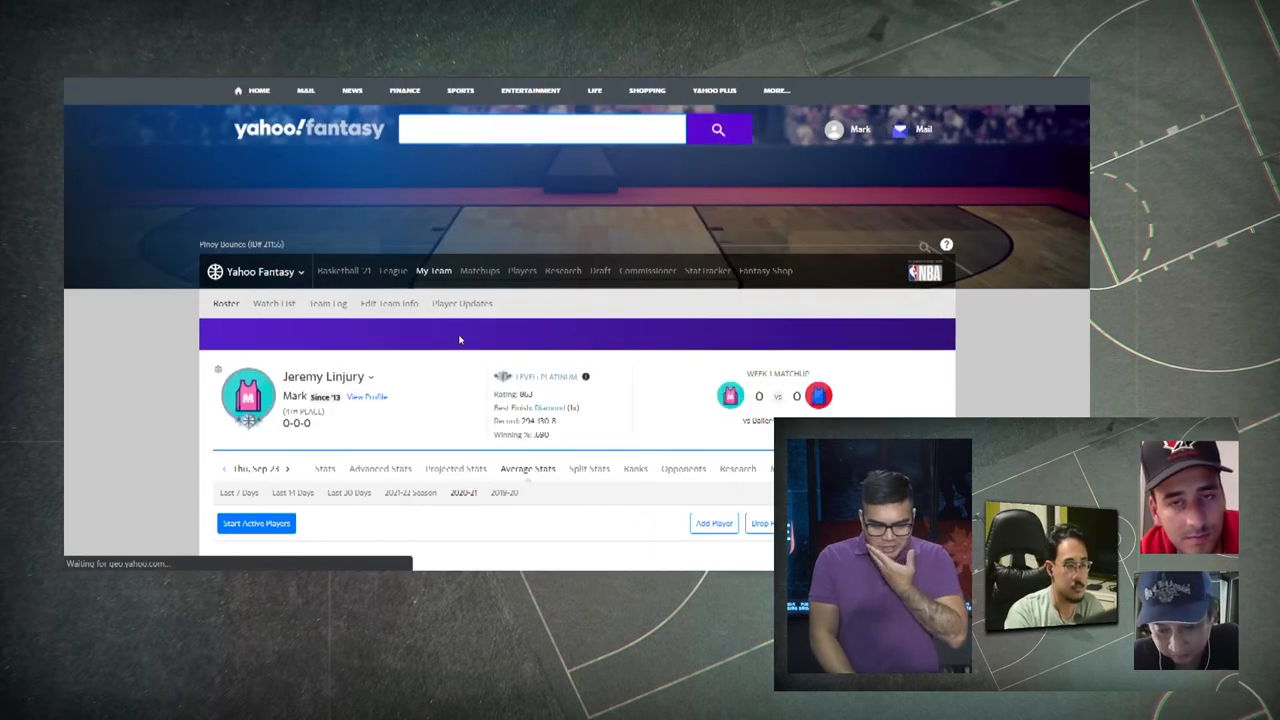
Step: Scroll down Jeremy Linjury's 2020-21 average-stats roster, past James Harden and LeBron James
scroll(down, 3)
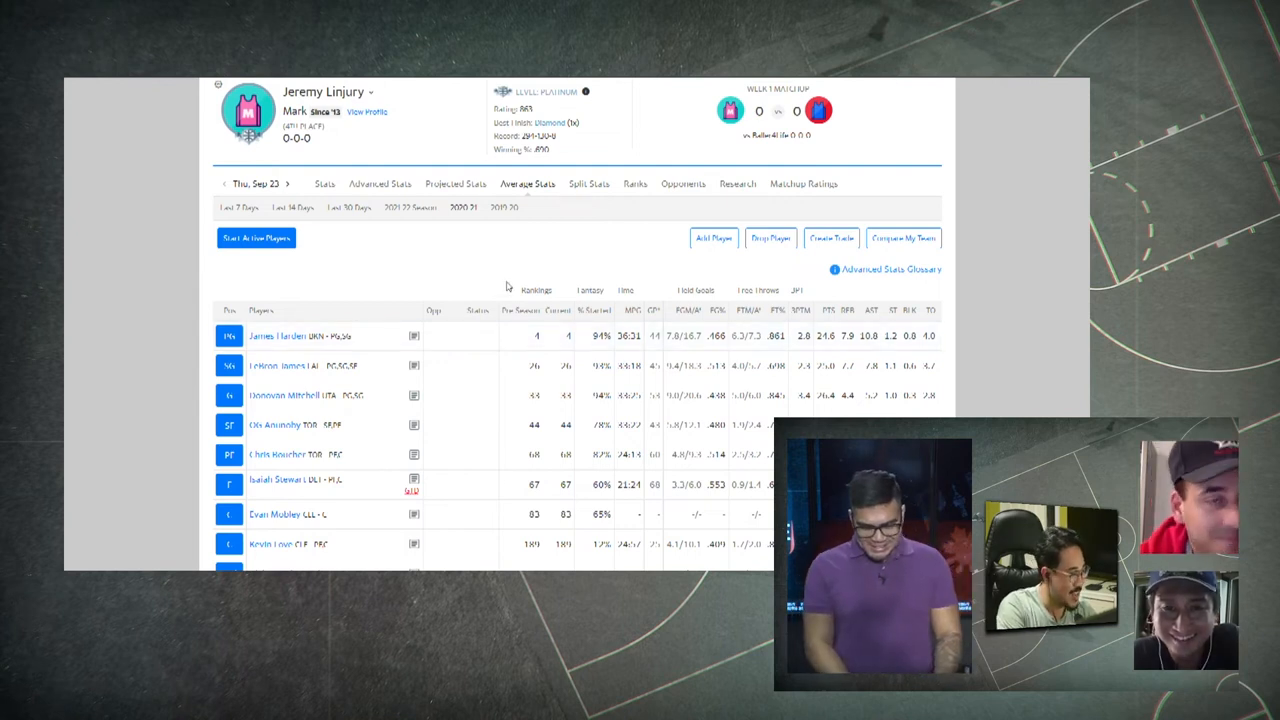
scroll(down, 3)
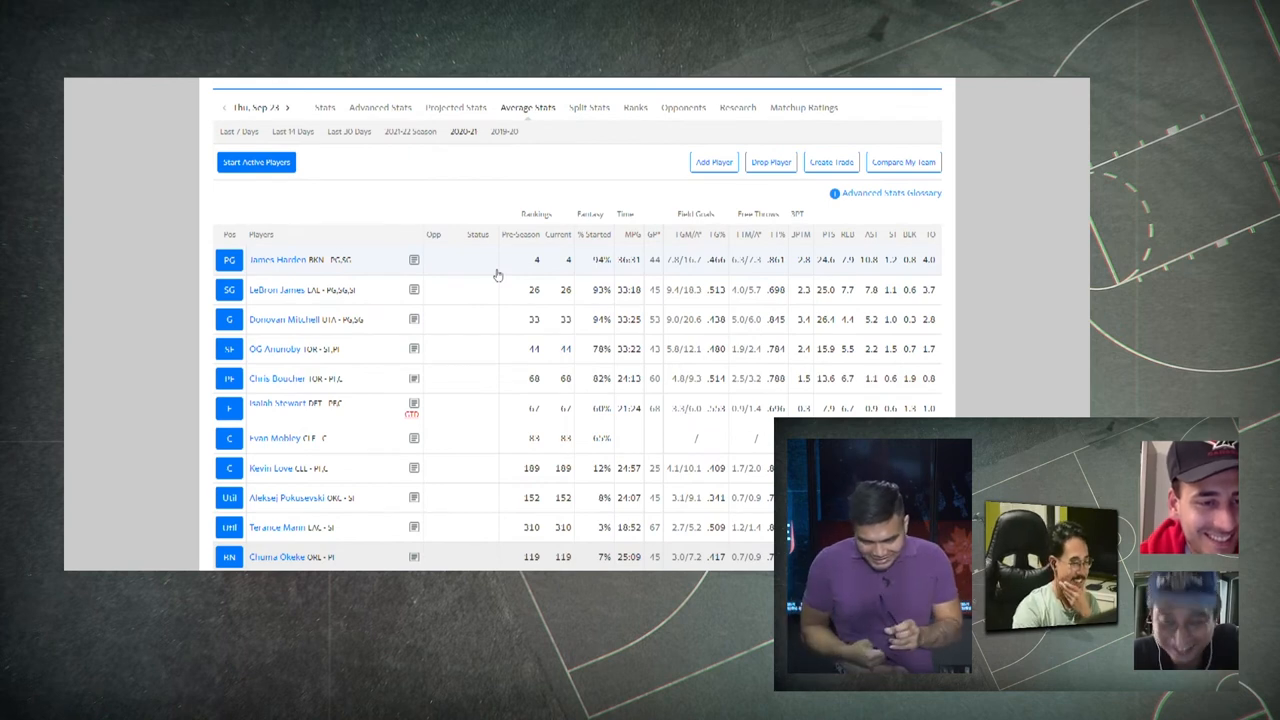
scroll(down, 3)
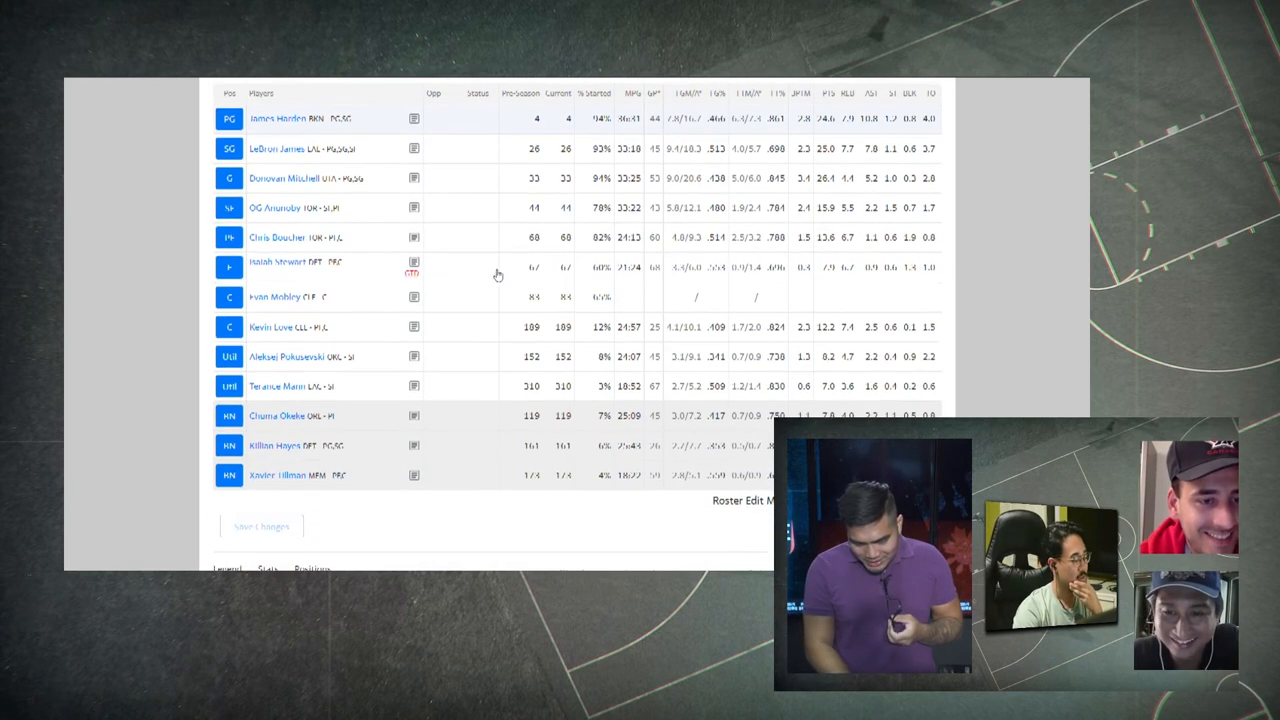